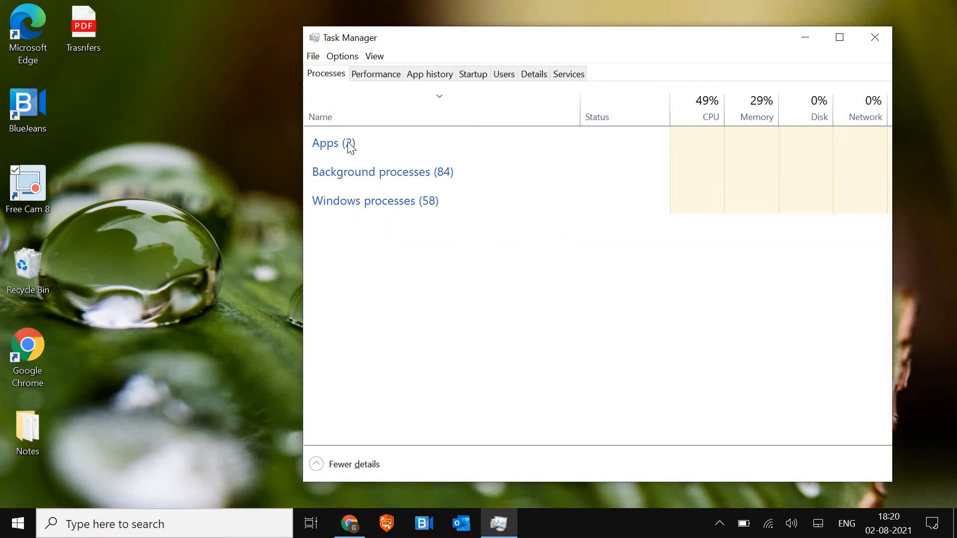
Expand the process list and select Windows Explorer under Windows processes.
left_click(332, 143)
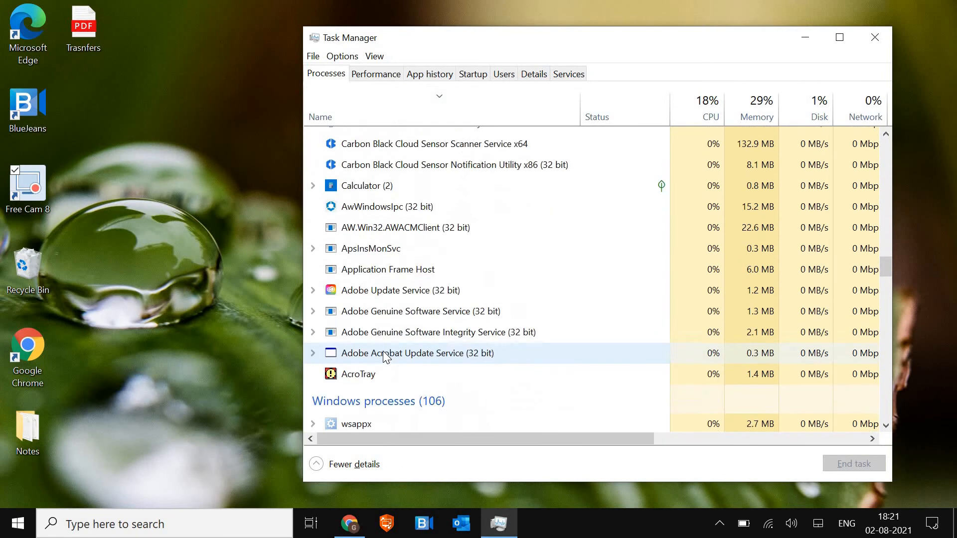
scroll("down", 3)
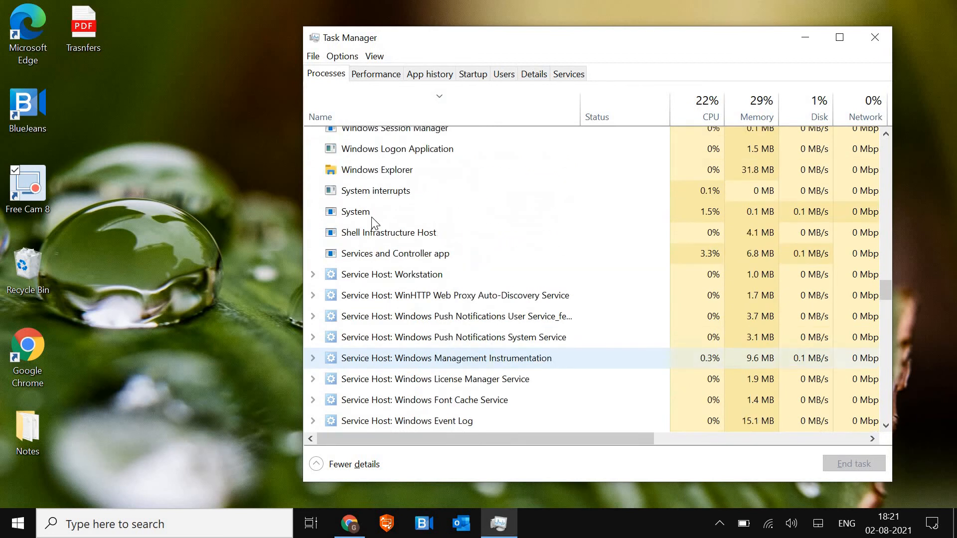
left_click(377, 178)
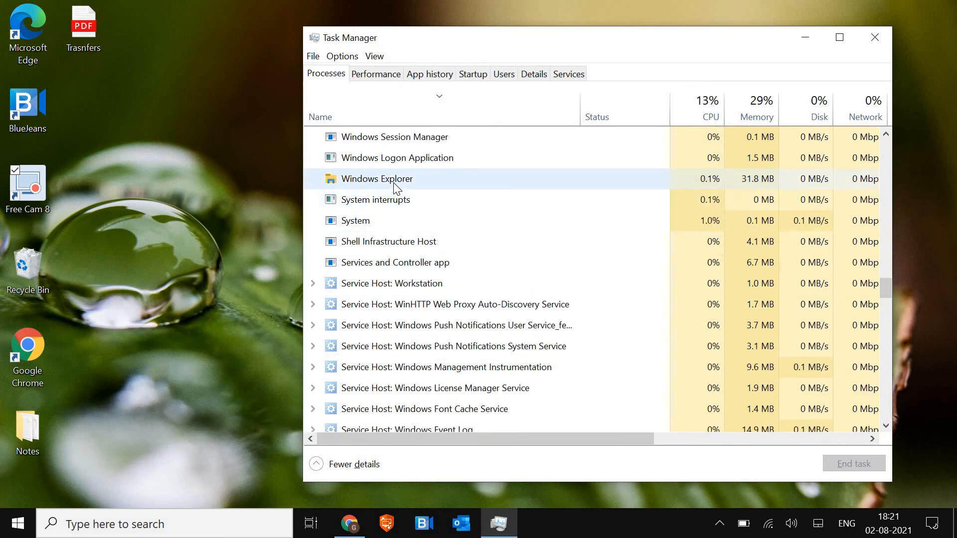
left_click(377, 179)
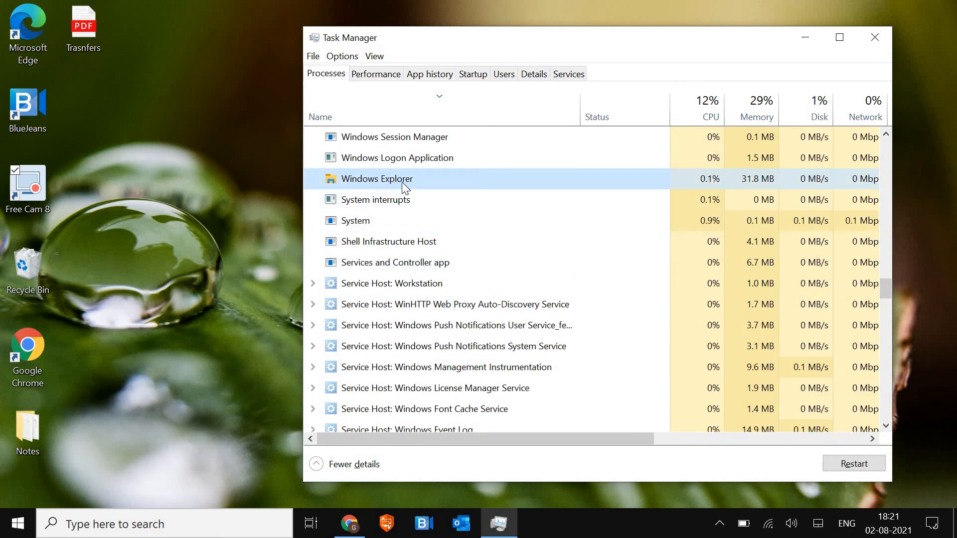
Open the Windows Explorer context menu showing Restart and End task.
right_click(377, 179)
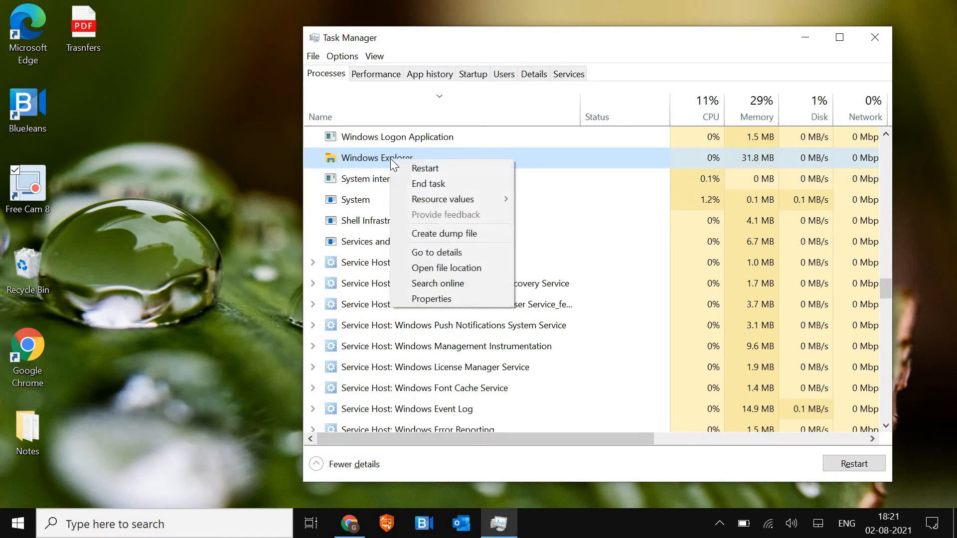
mouse_move(425, 169)
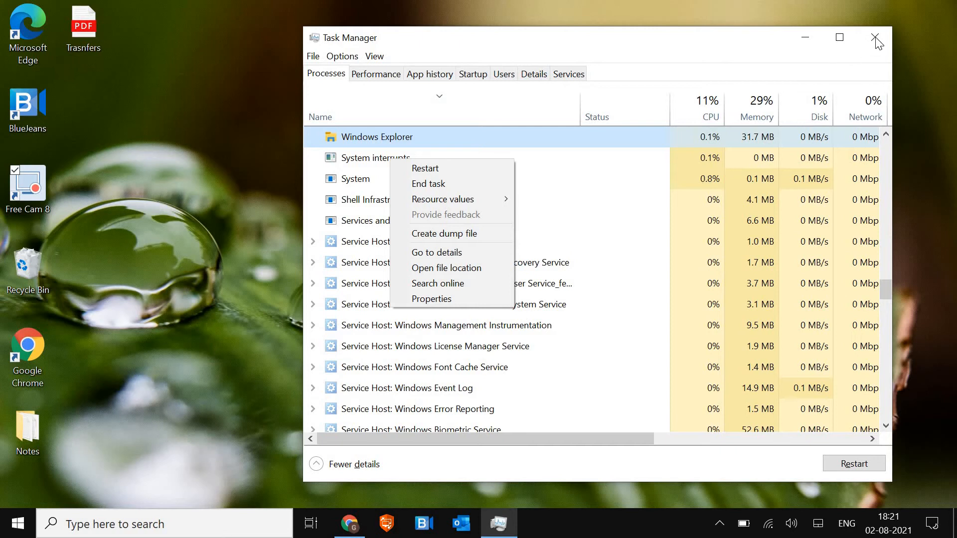
Close Task Manager, search 'update', and launch the Check for updates settings.
left_click(877, 37)
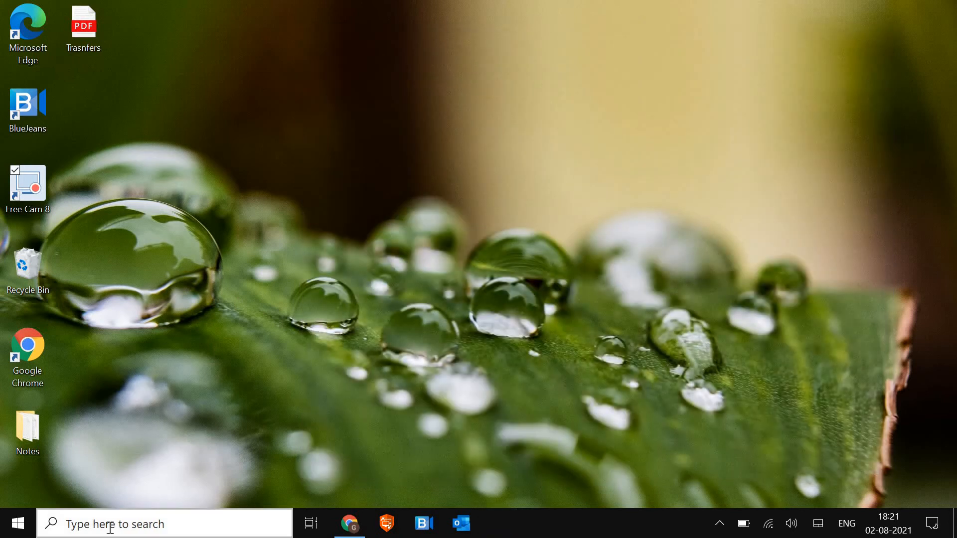
left_click(163, 524)
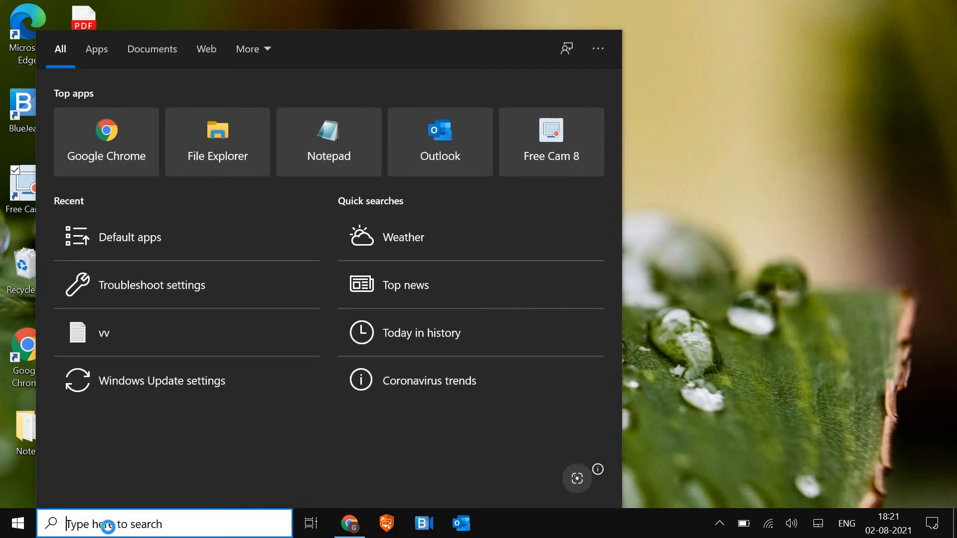
type("update")
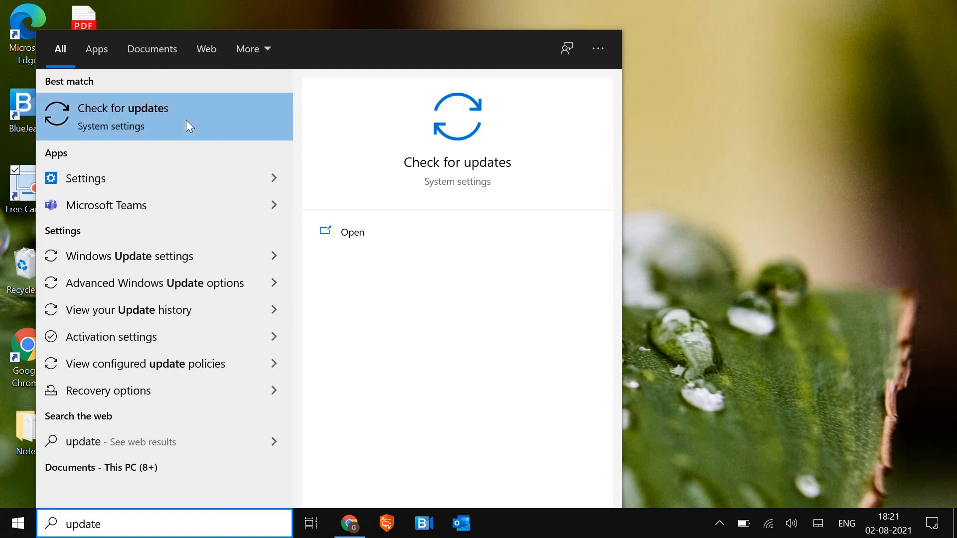
left_click(123, 108)
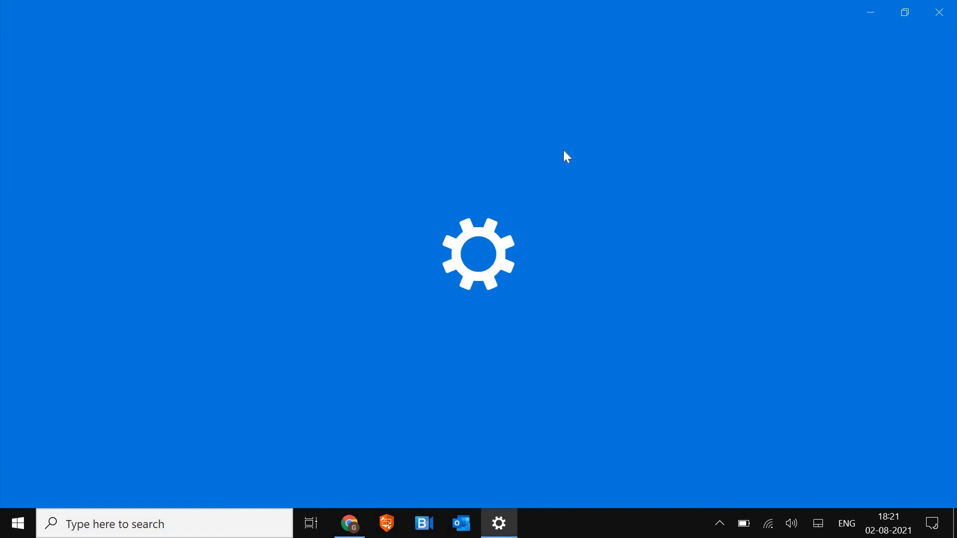